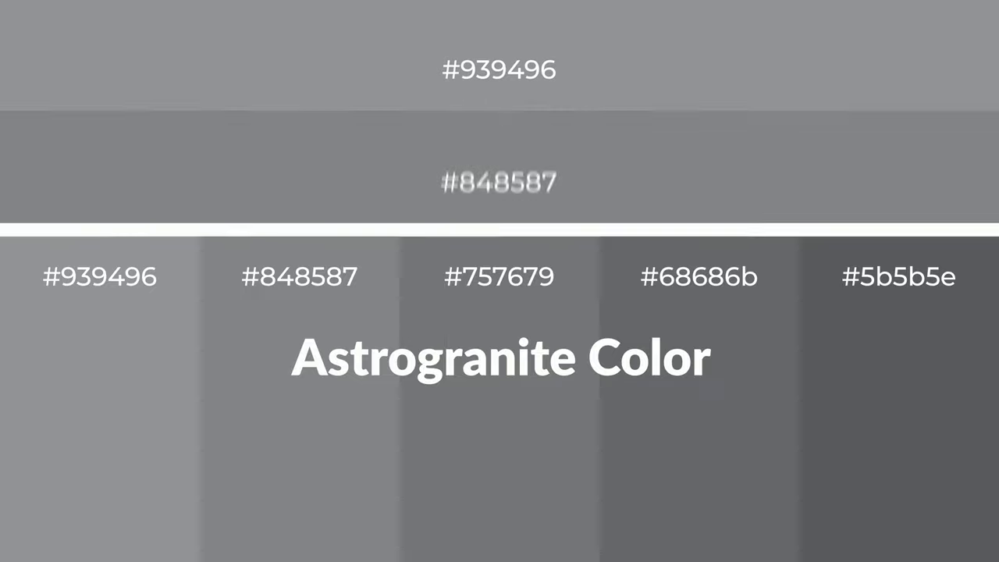
pyautogui.scroll(-3)
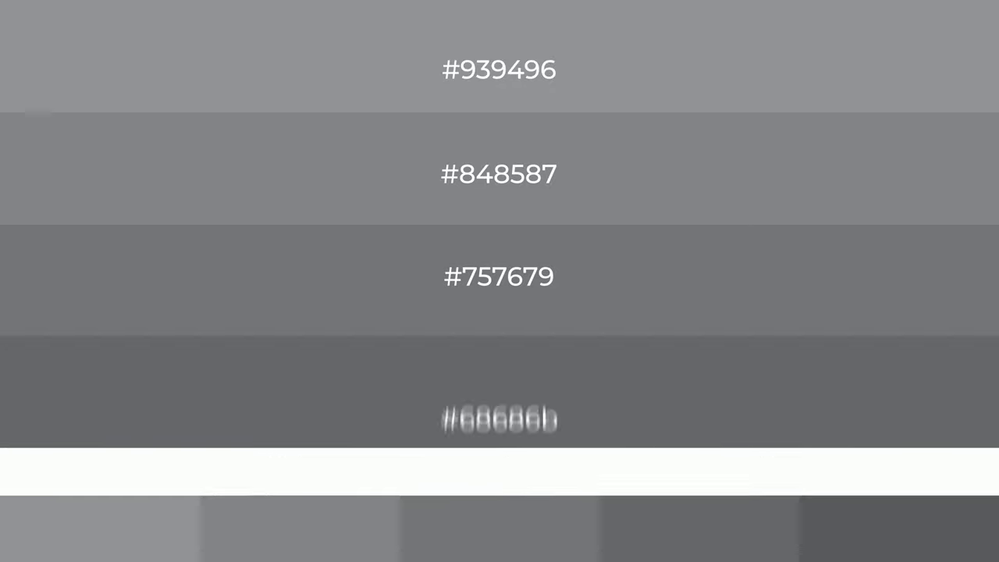